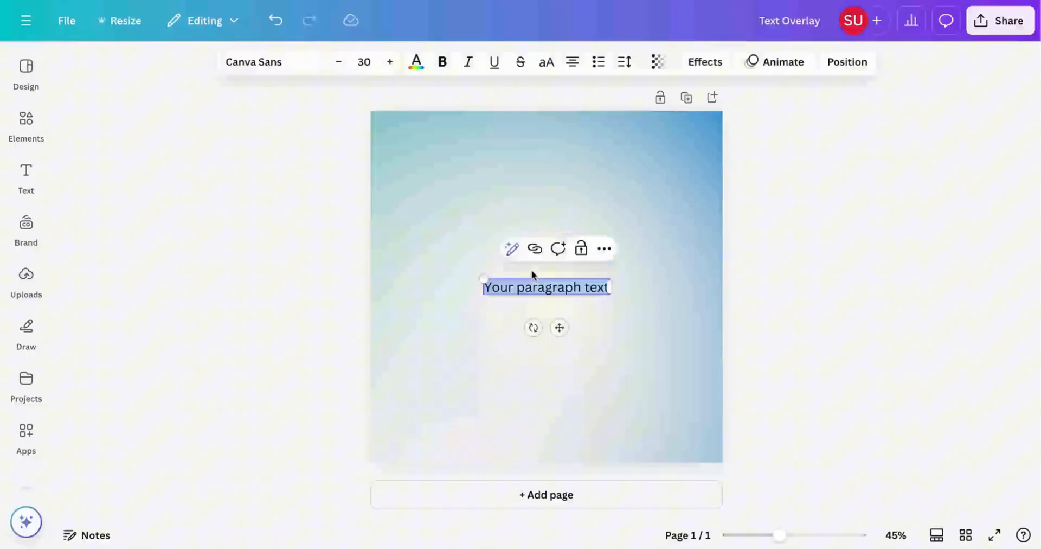
# Stretch the white JUST BREATHE lettering to span the page width
pyautogui.moveTo(483, 276); pyautogui.dragTo(377, 265)
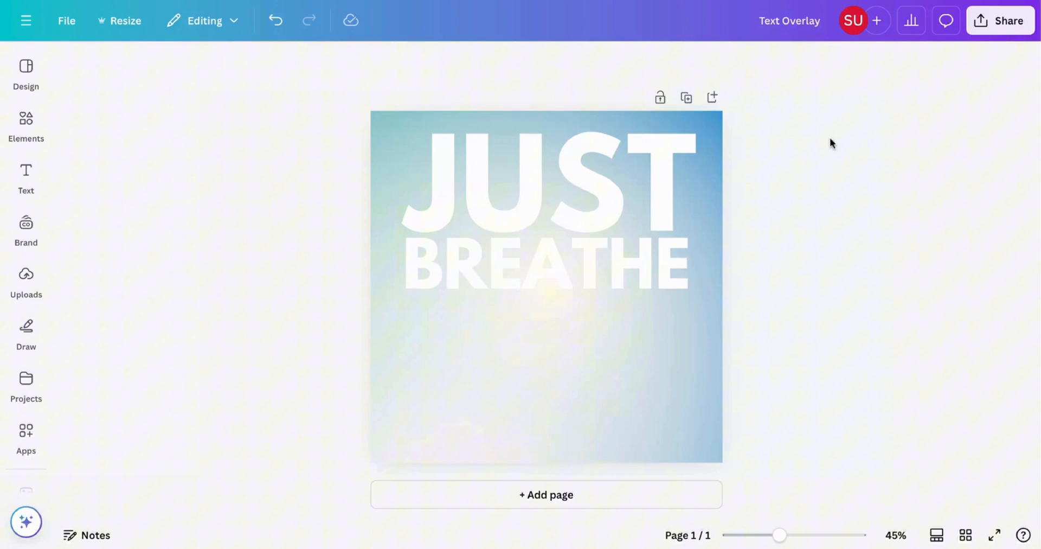
# Insert the meditating woman photo from Elements and enlarge it to cover the page
pyautogui.click(25, 118)
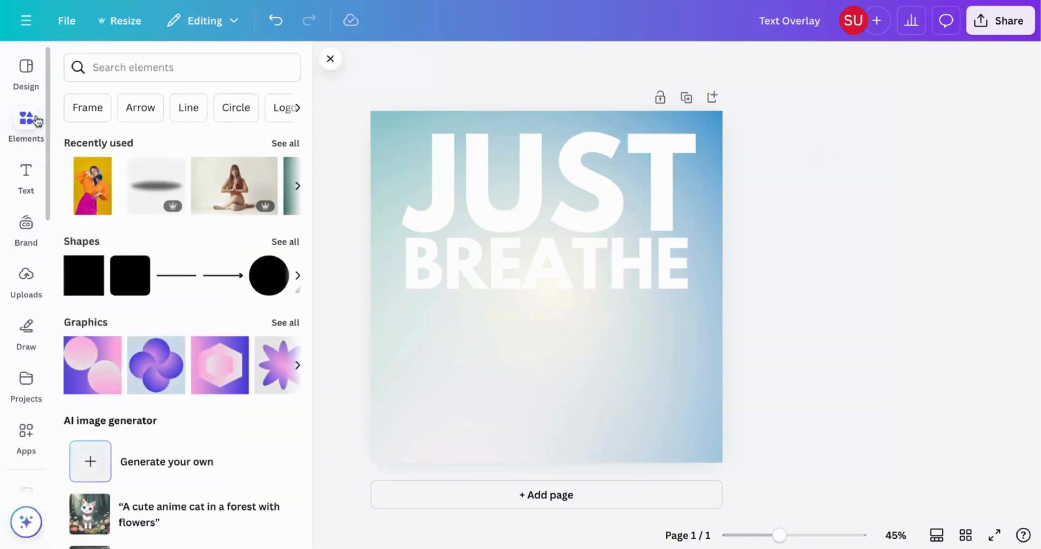
pyautogui.click(234, 186)
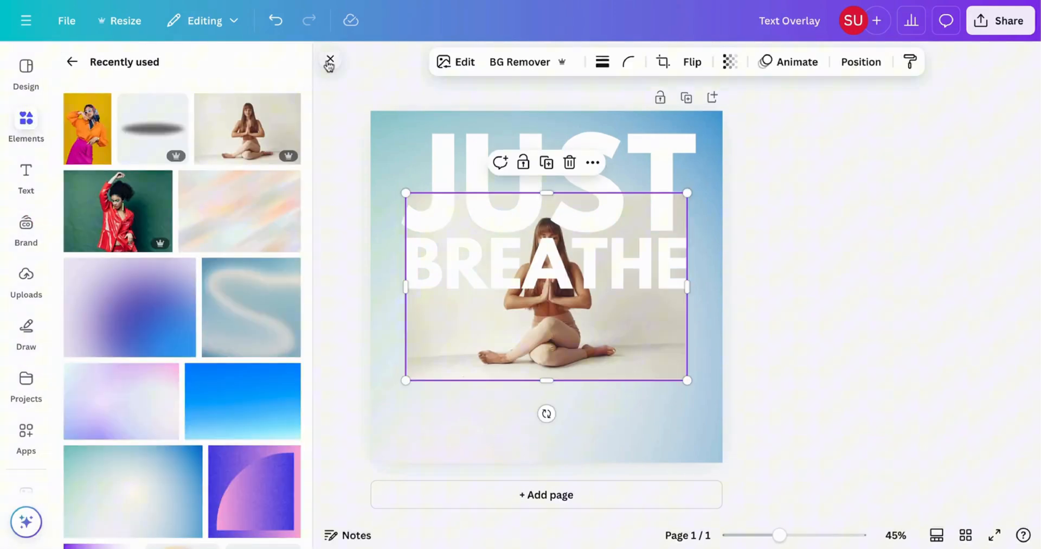
pyautogui.click(330, 59)
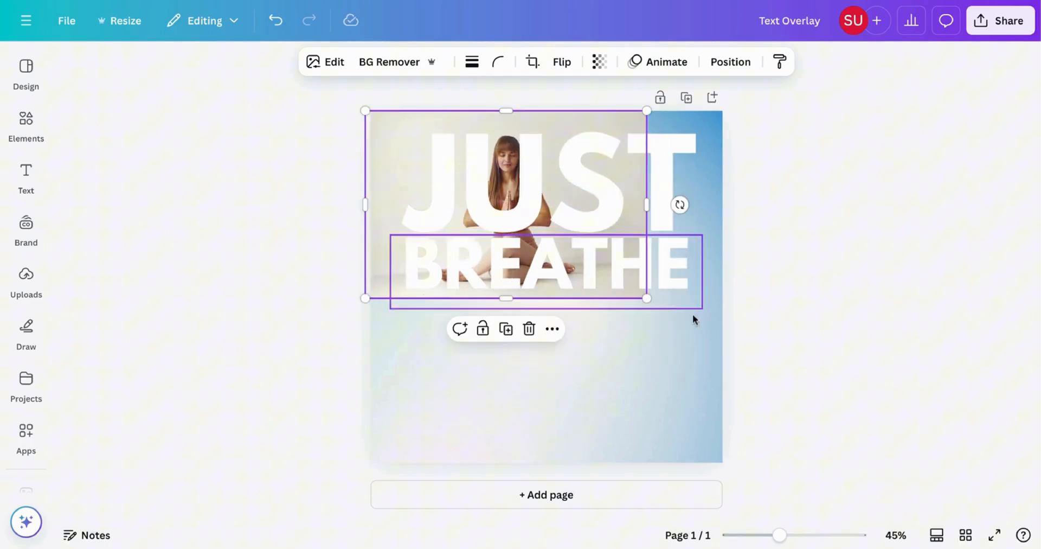
pyautogui.moveTo(647, 298); pyautogui.dragTo(728, 352)
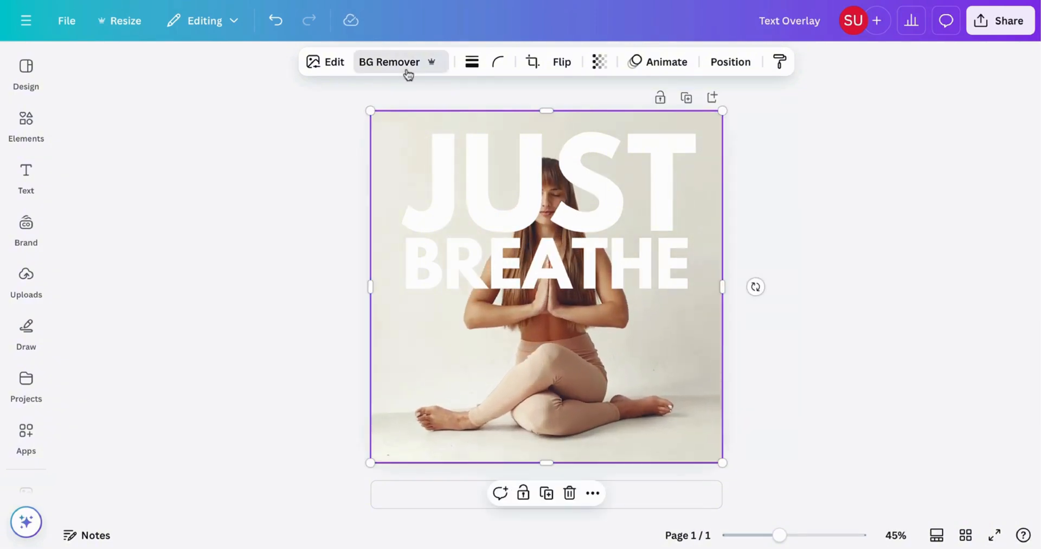
# Cut the woman out of the yoga photo so she overlaps the JUST BREATHE text
pyautogui.click(390, 62)
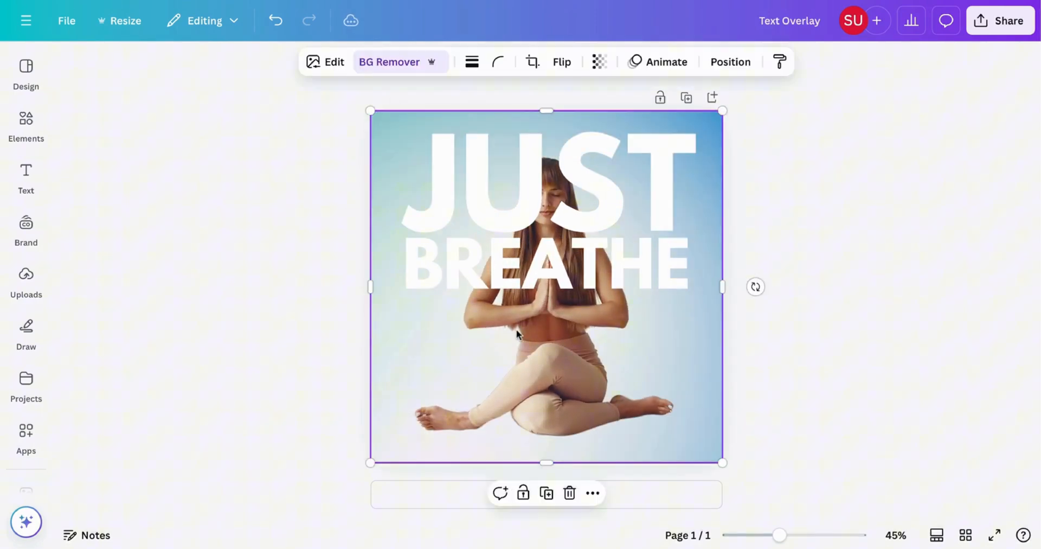
pyautogui.click(730, 62)
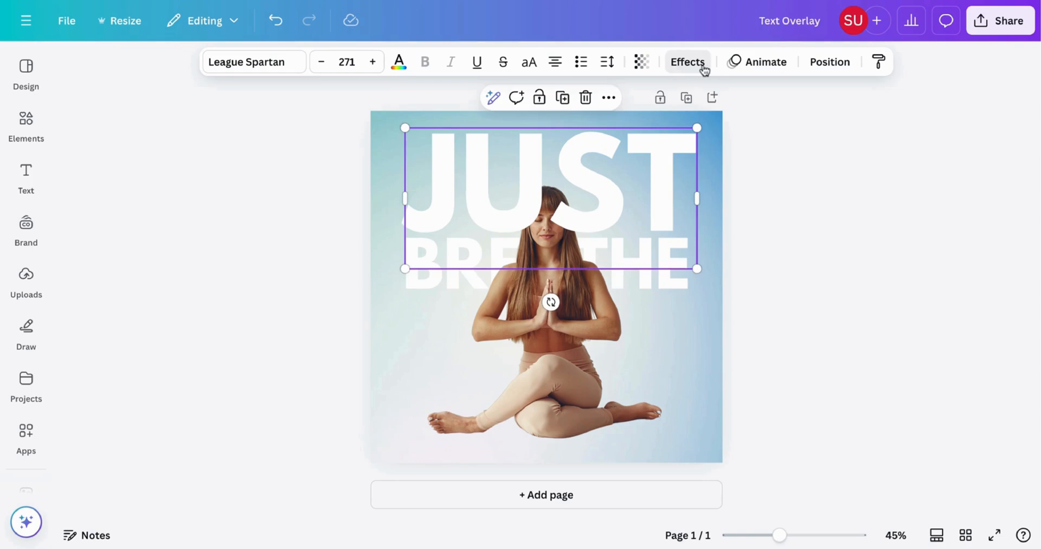
# Make JUST a hollow outline with thickness about 9 and pick a new colour
pyautogui.click(687, 62)
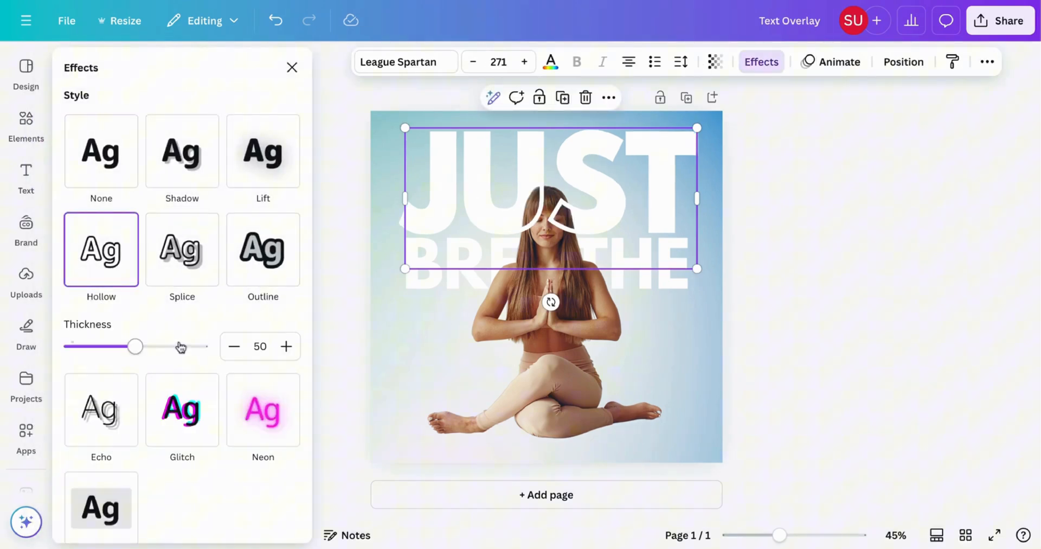
pyautogui.moveTo(135, 346); pyautogui.dragTo(84, 347)
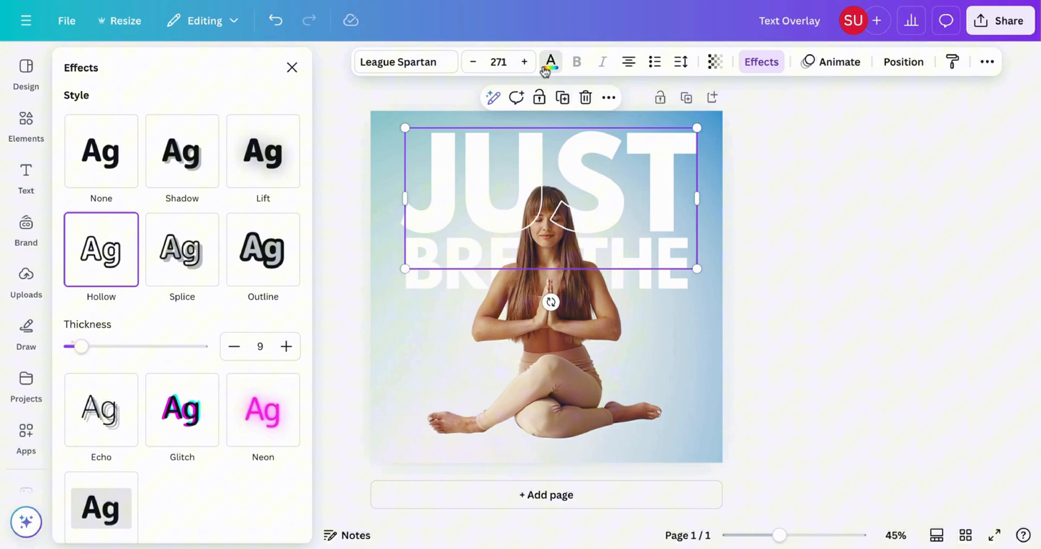
pyautogui.click(551, 61)
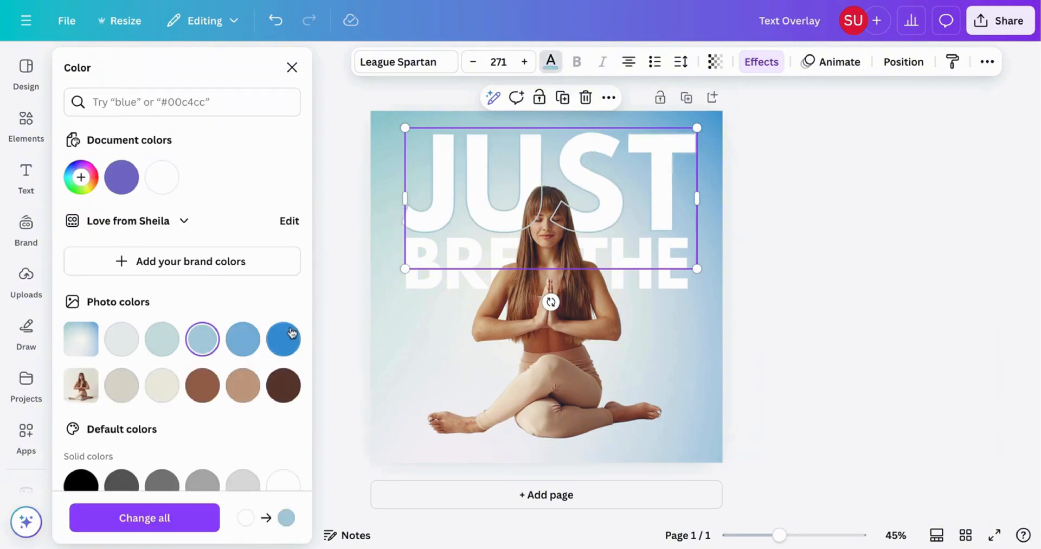
pyautogui.click(283, 339)
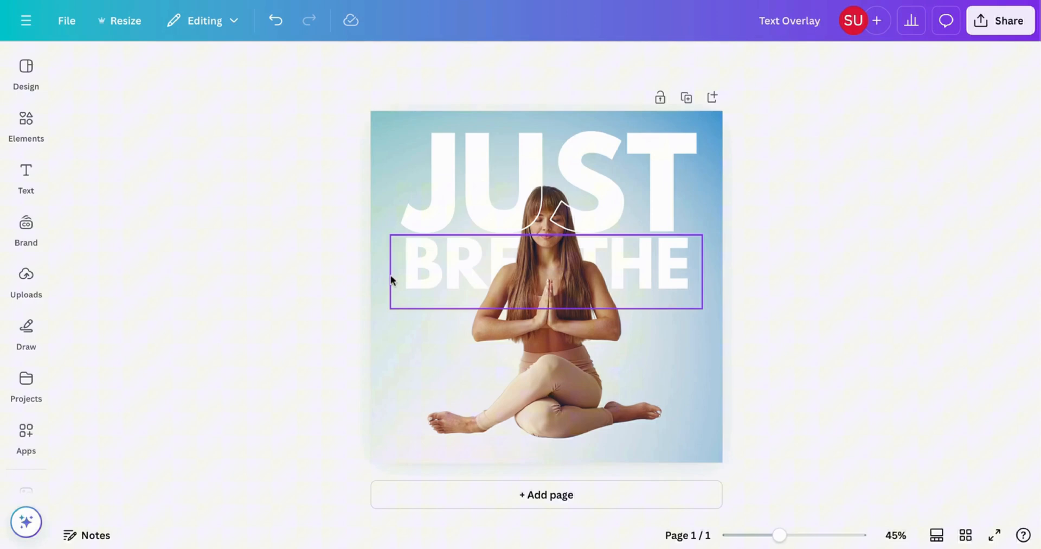
# Give the BREATHE lettering a Hollow effect with hairline thickness 1
pyautogui.click(550, 267)
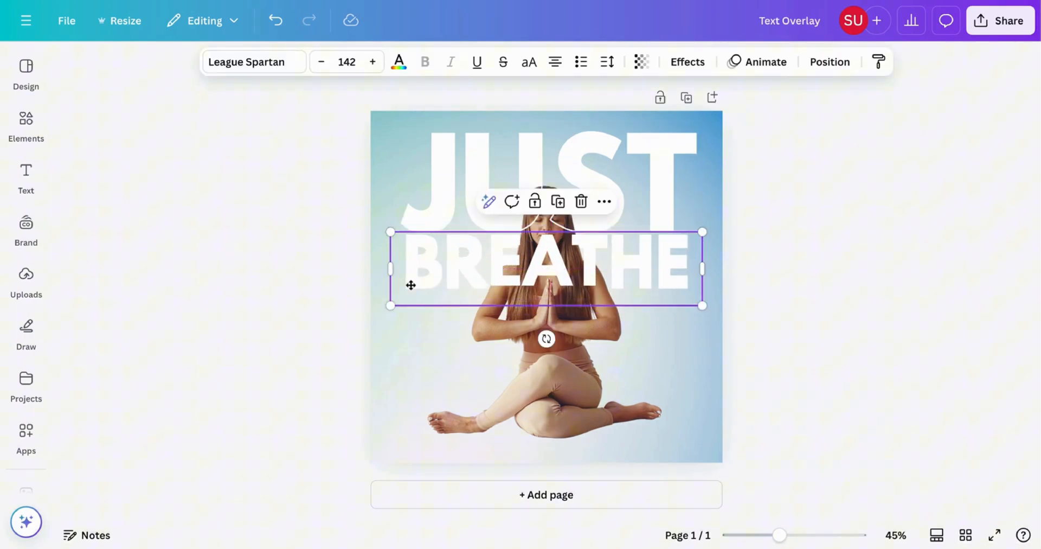
pyautogui.click(687, 62)
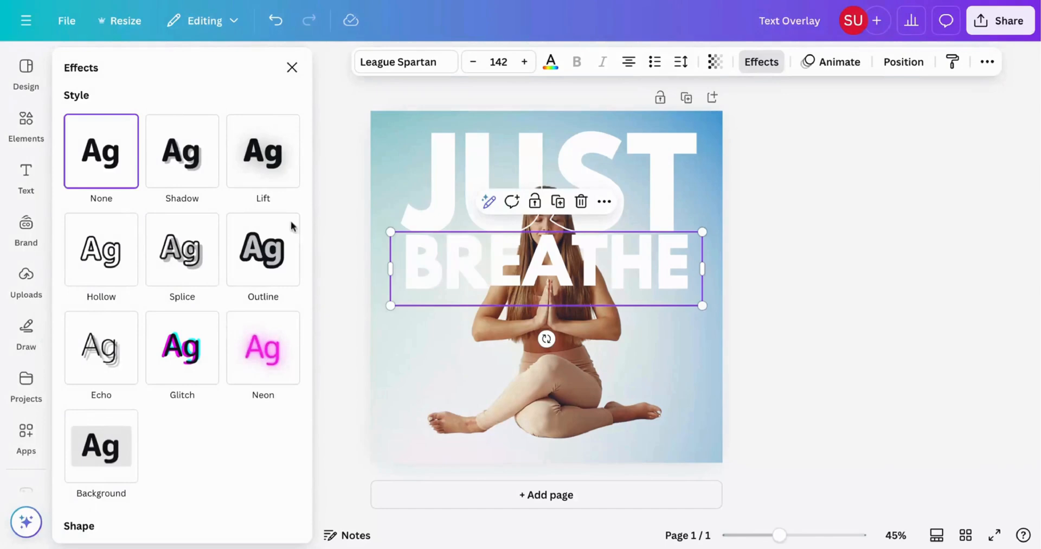
pyautogui.click(101, 249)
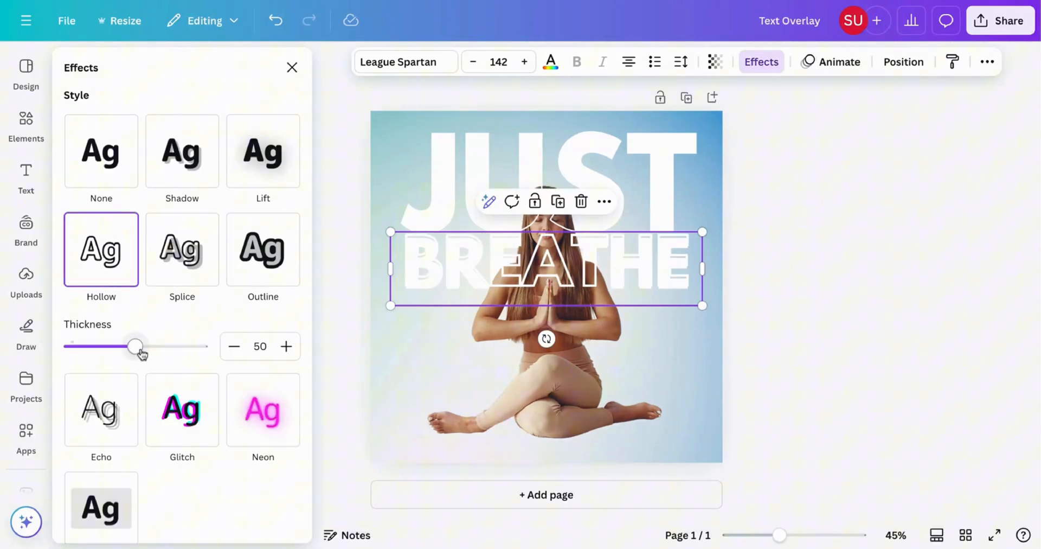
pyautogui.moveTo(136, 346); pyautogui.dragTo(191, 346)
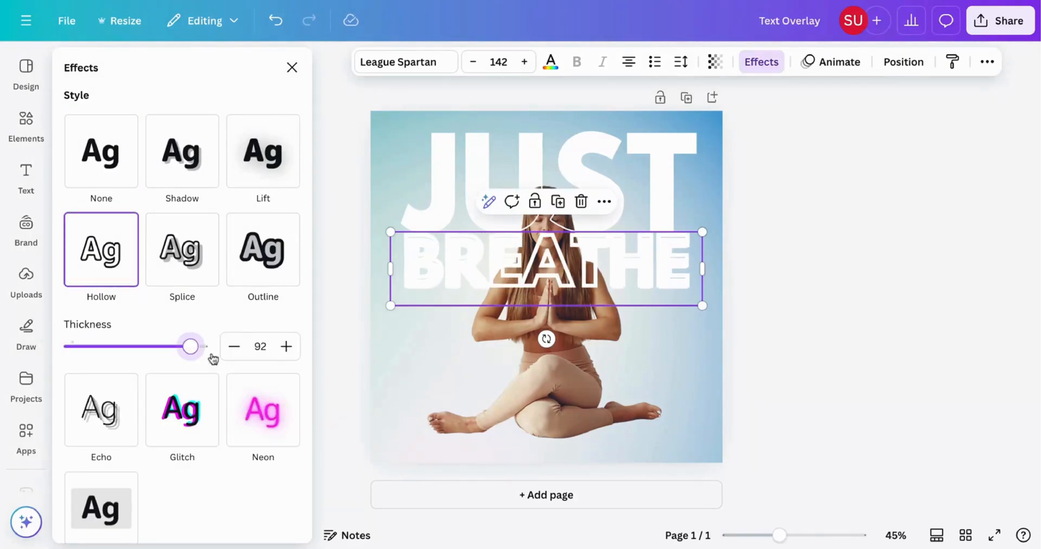
pyautogui.moveTo(191, 346); pyautogui.dragTo(71, 346)
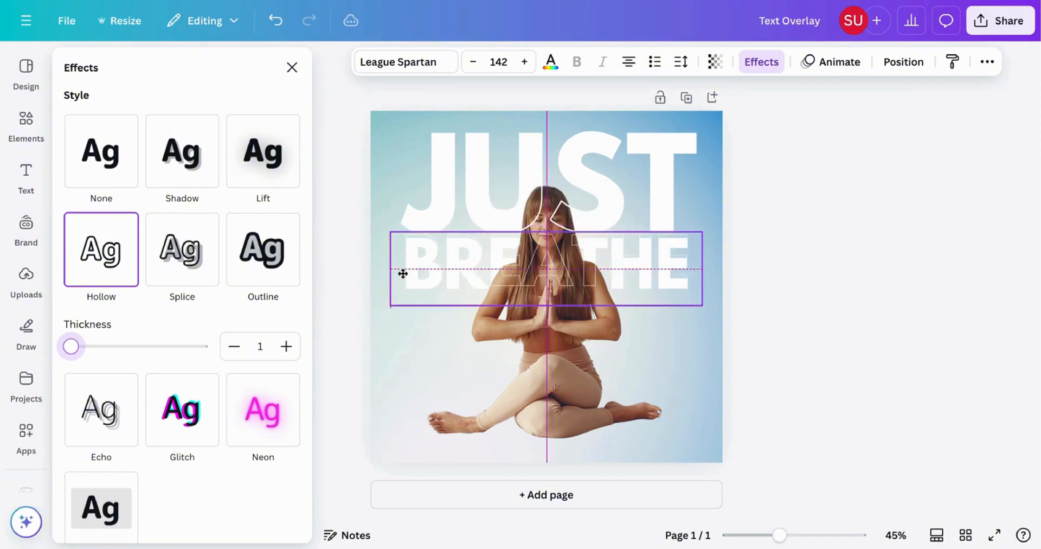
pyautogui.click(807, 206)
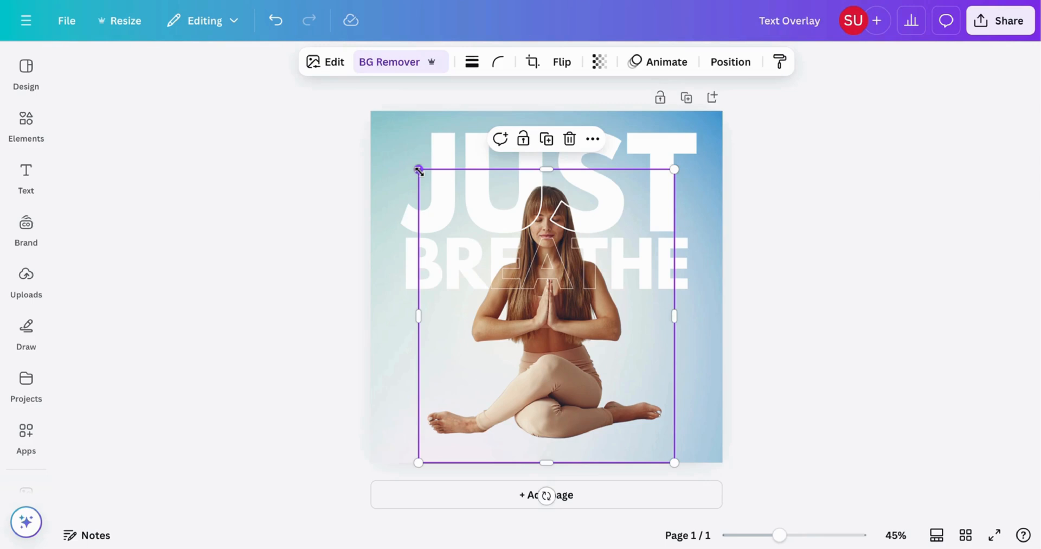
# Enlarge the woman cutout and position the soft shadow under her legs
pyautogui.moveTo(418, 170); pyautogui.dragTo(390, 137)
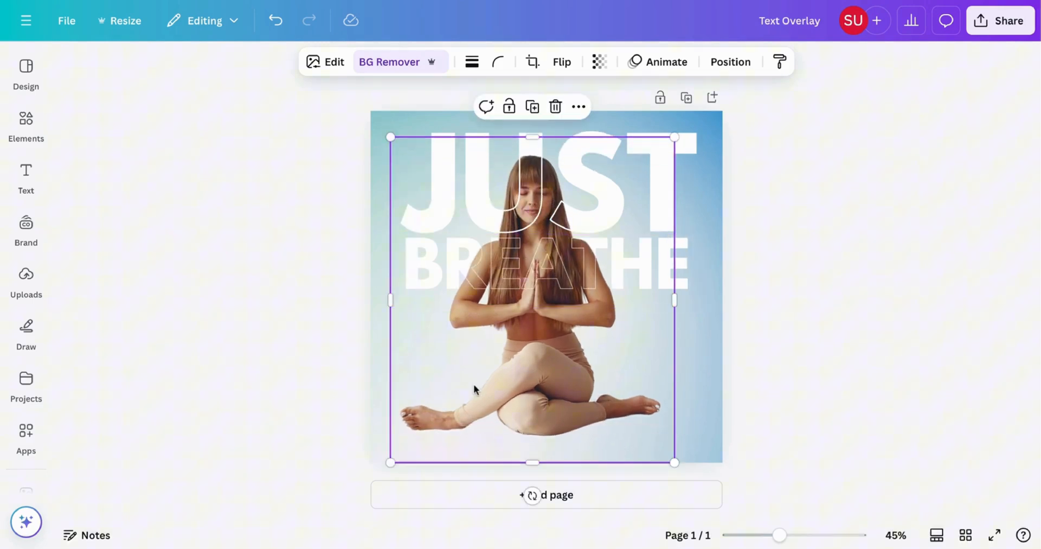
pyautogui.moveTo(475, 389); pyautogui.dragTo(497, 386)
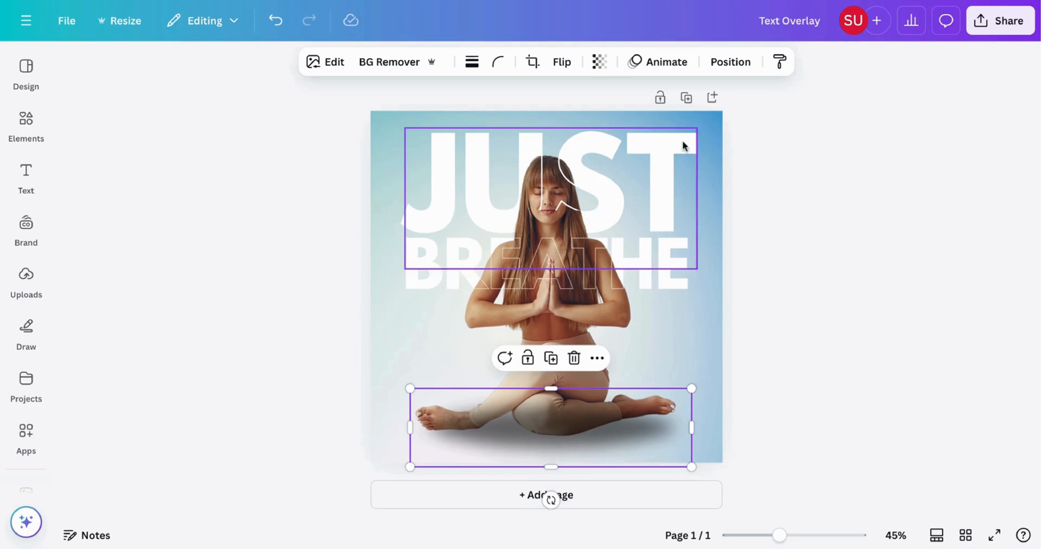
pyautogui.click(730, 62)
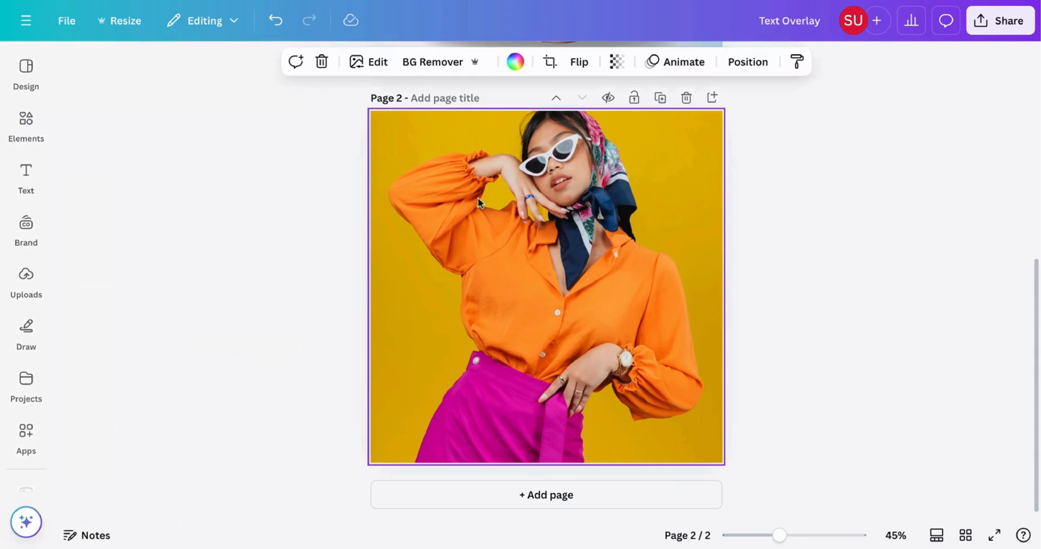
# Crop the orange-shirt model photo on page 2 and confirm the crop
pyautogui.click(549, 61)
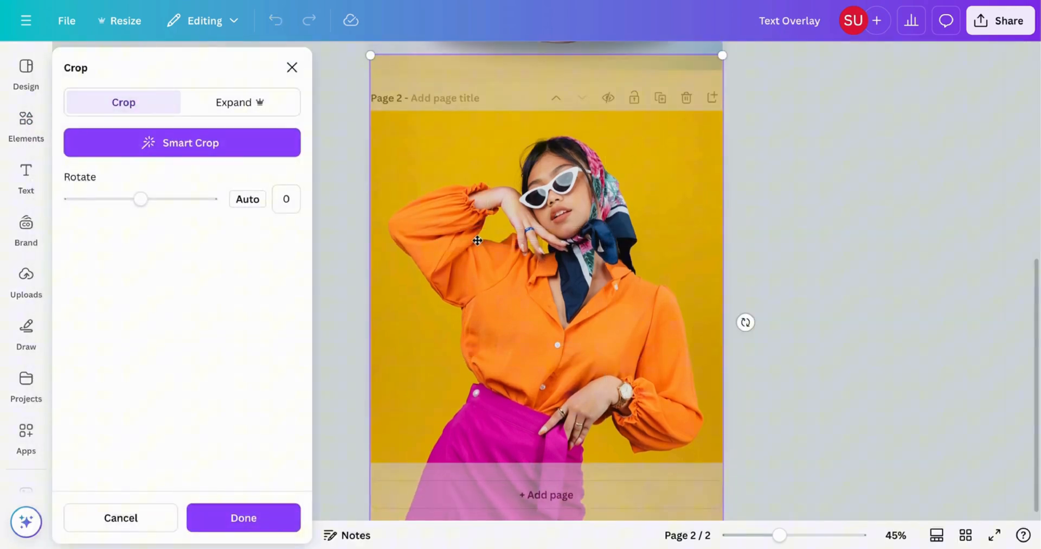
pyautogui.click(243, 518)
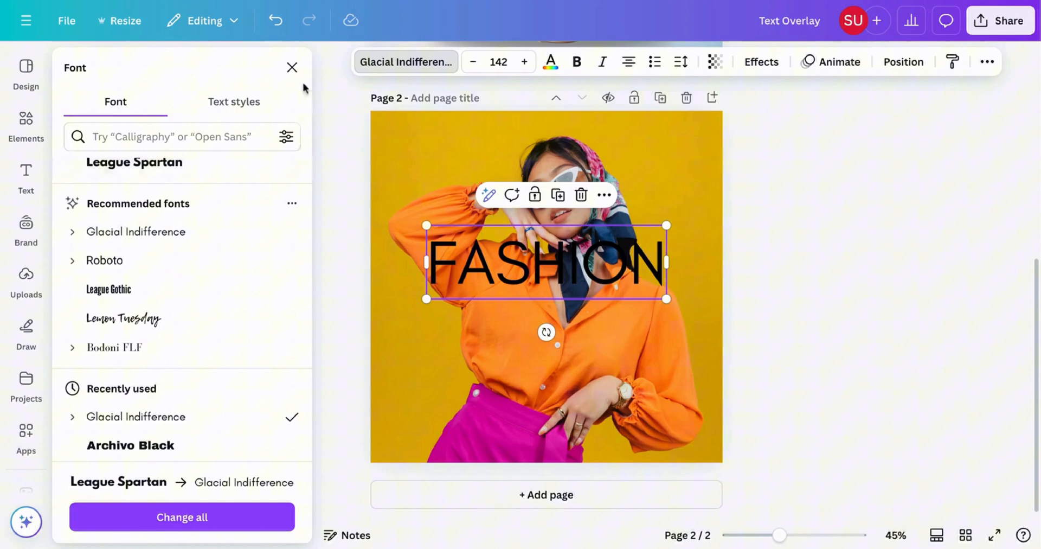
# Make the FASHION TRENDS lettering bold and italic, and change its colour to white
pyautogui.click(292, 67)
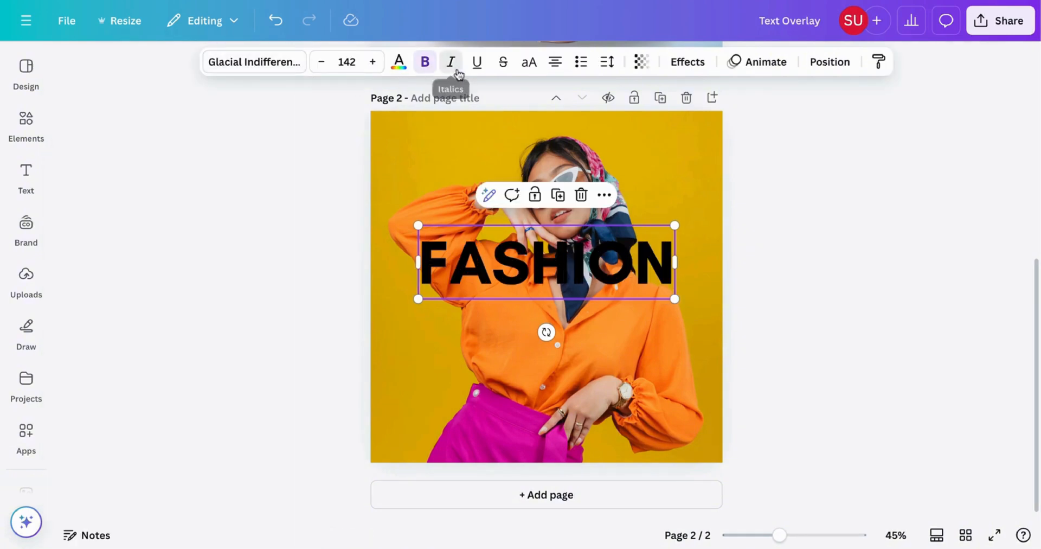
pyautogui.click(451, 62)
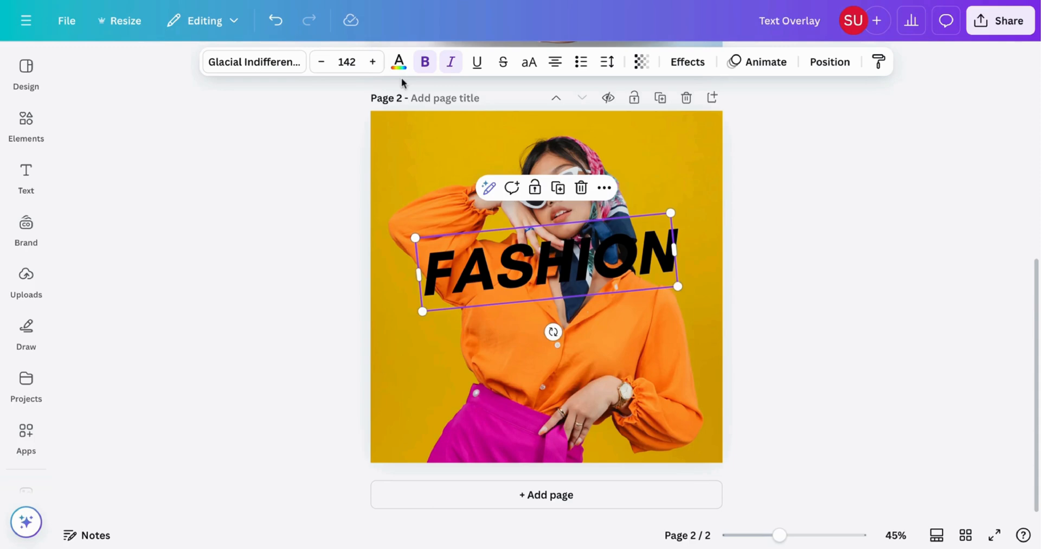
pyautogui.click(398, 61)
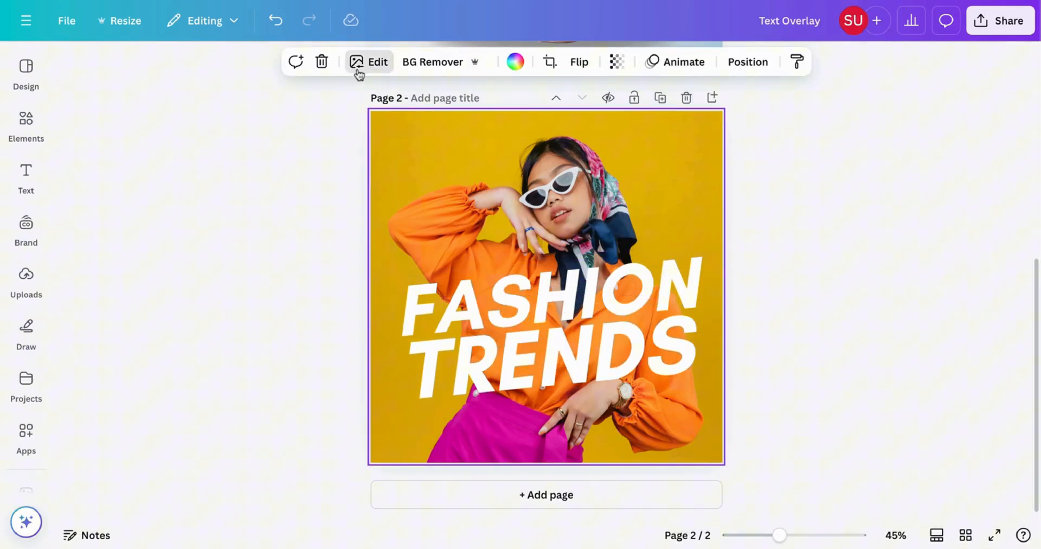
# Remove the orange-shirt photo's background and turn the FASHION copy into a thin hollow outline
pyautogui.click(369, 61)
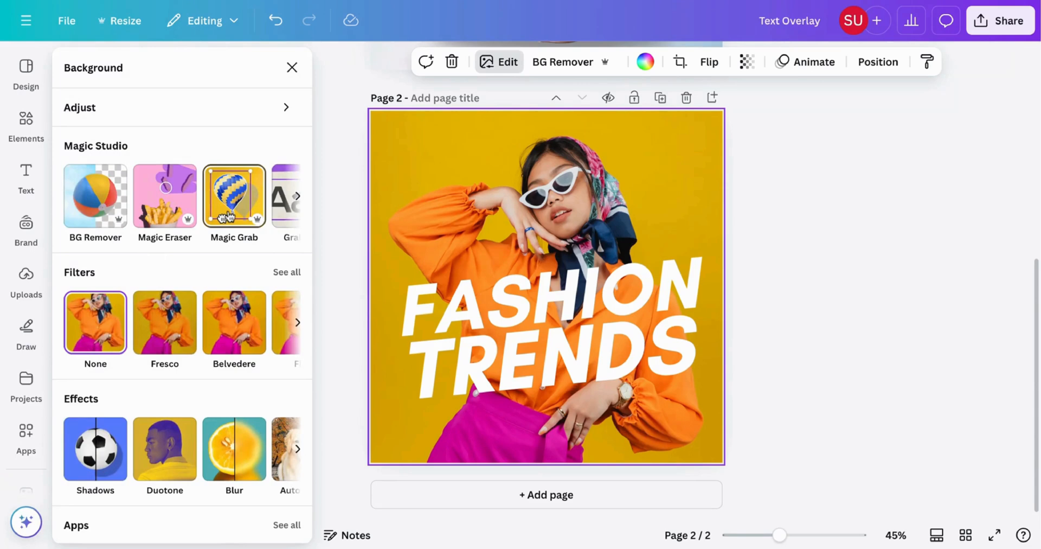
pyautogui.click(234, 196)
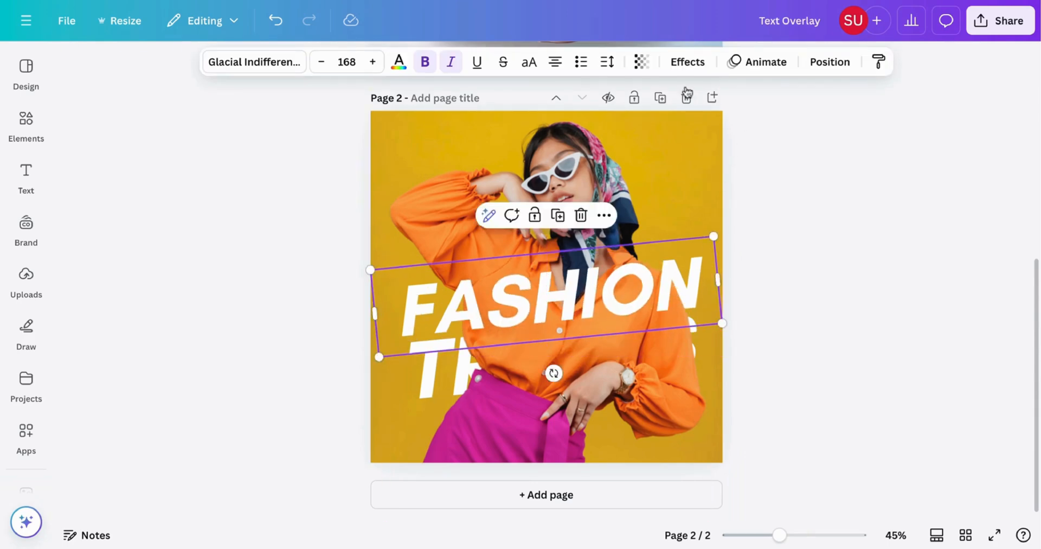
pyautogui.click(687, 62)
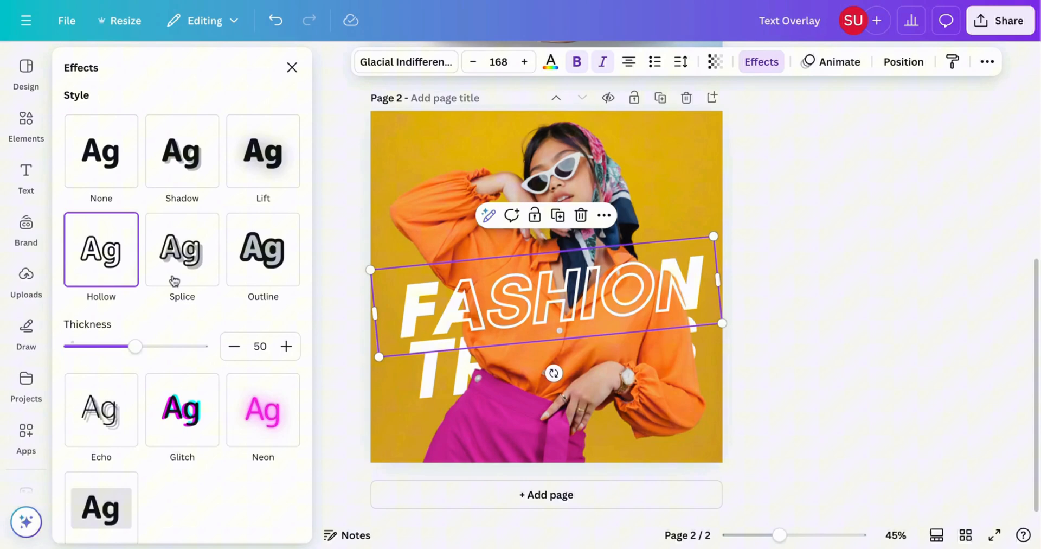
pyautogui.moveTo(135, 346); pyautogui.dragTo(75, 346)
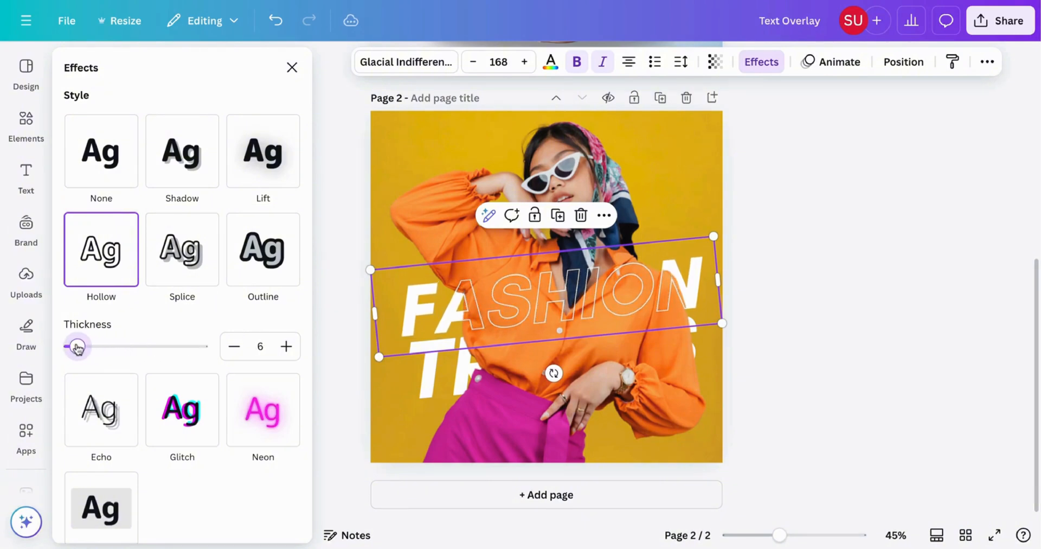
pyautogui.moveTo(77, 346); pyautogui.dragTo(85, 346)
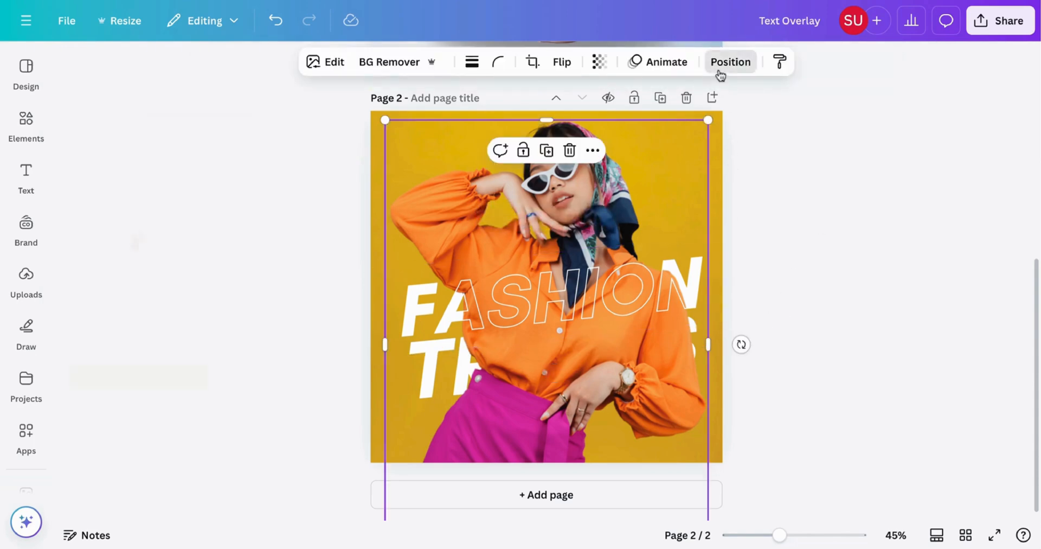
# Select the top TRENDS copy via Layers and give it a thin Hollow outline
pyautogui.click(731, 61)
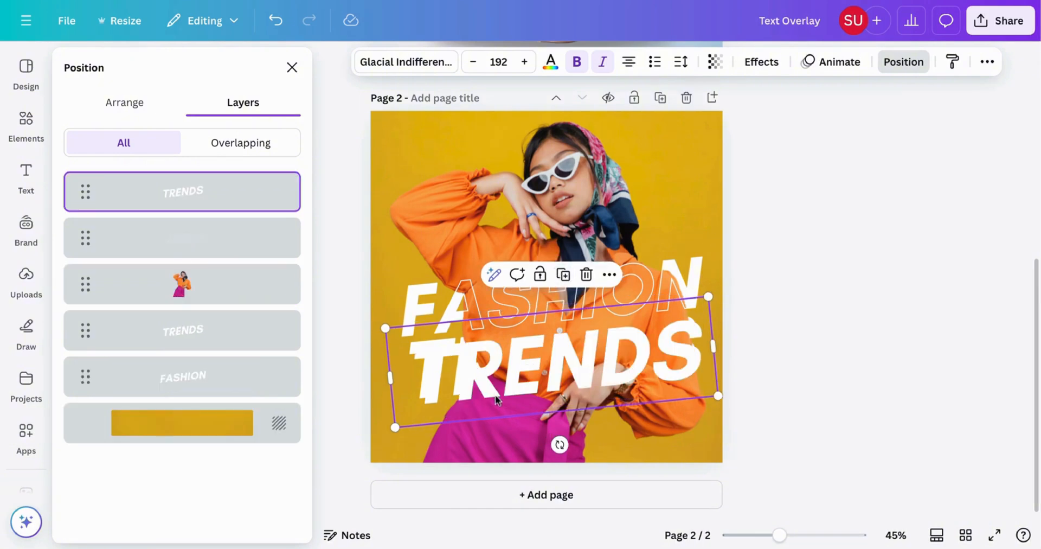
pyautogui.click(762, 62)
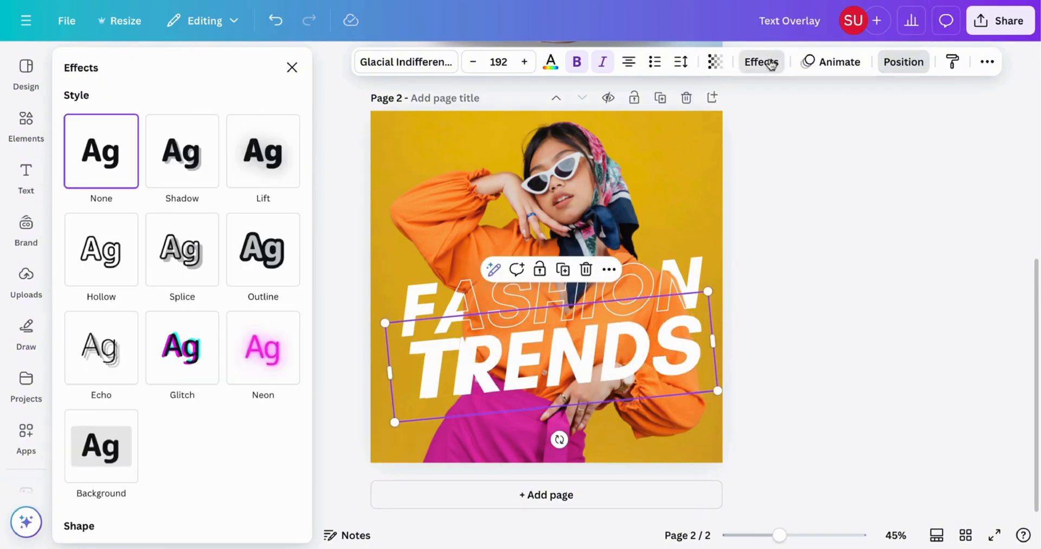
pyautogui.click(101, 249)
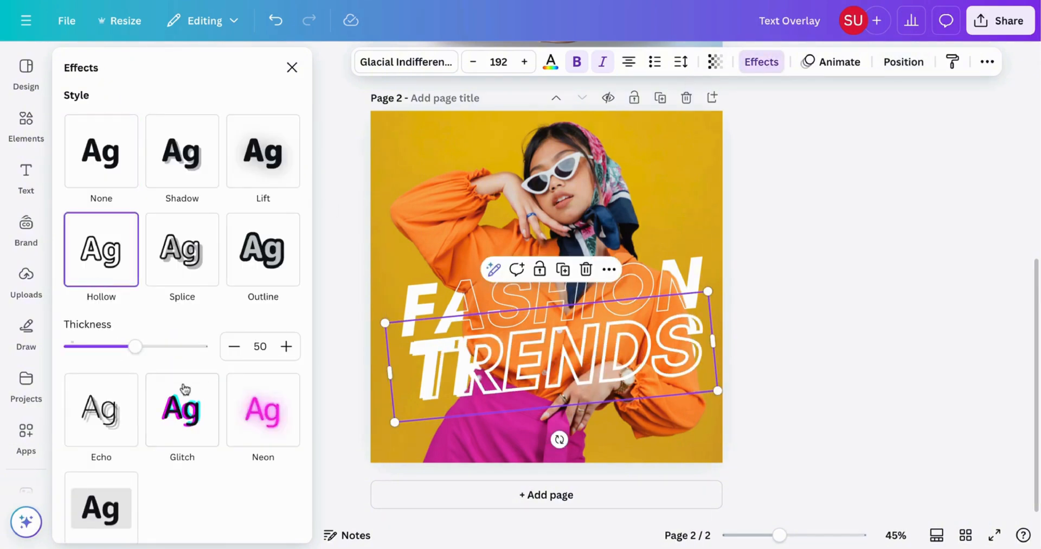
pyautogui.moveTo(134, 346); pyautogui.dragTo(97, 347)
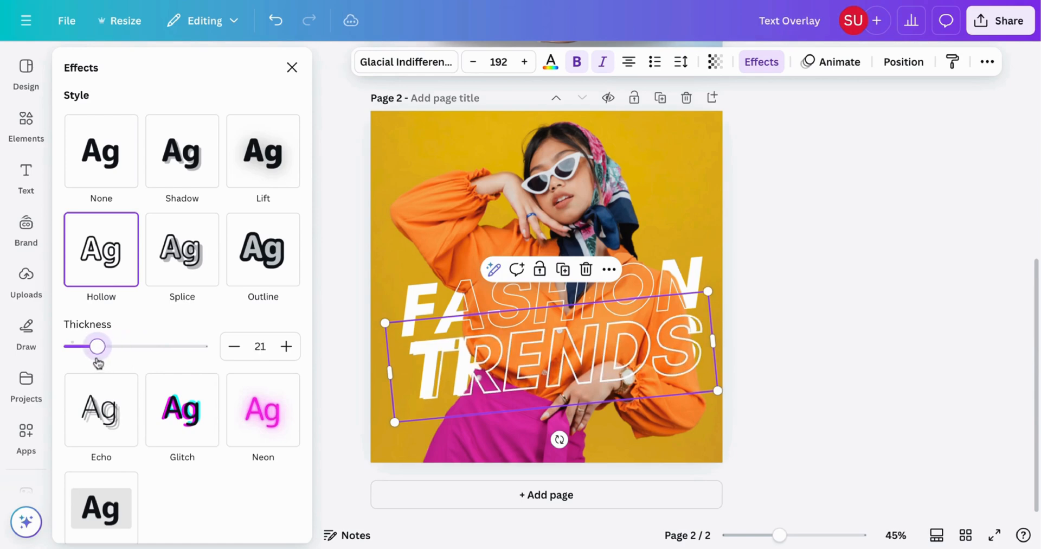
pyautogui.moveTo(97, 347); pyautogui.dragTo(83, 346)
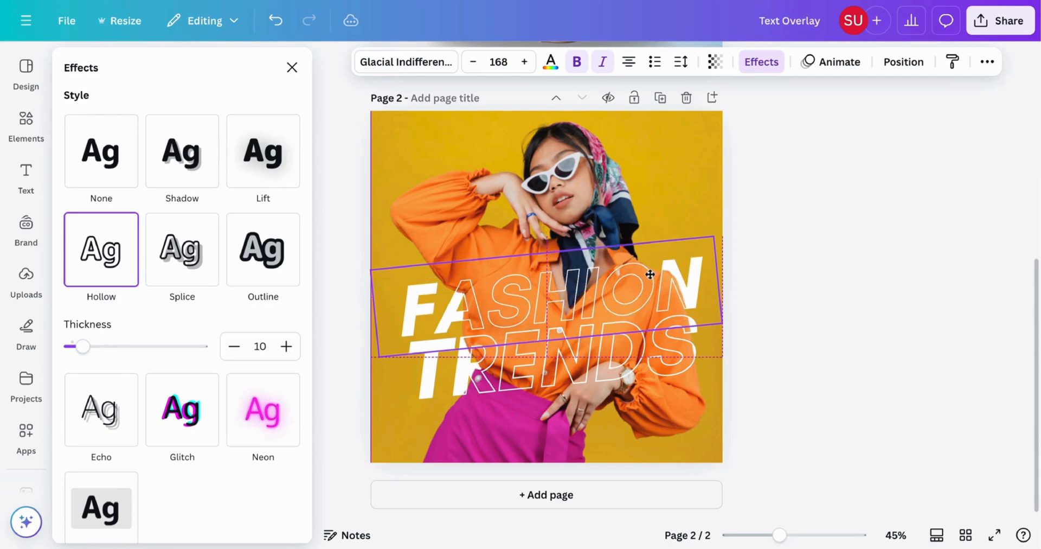
# Add a third page and stretch the woman-in-red photo to fill it completely
pyautogui.click(650, 278)
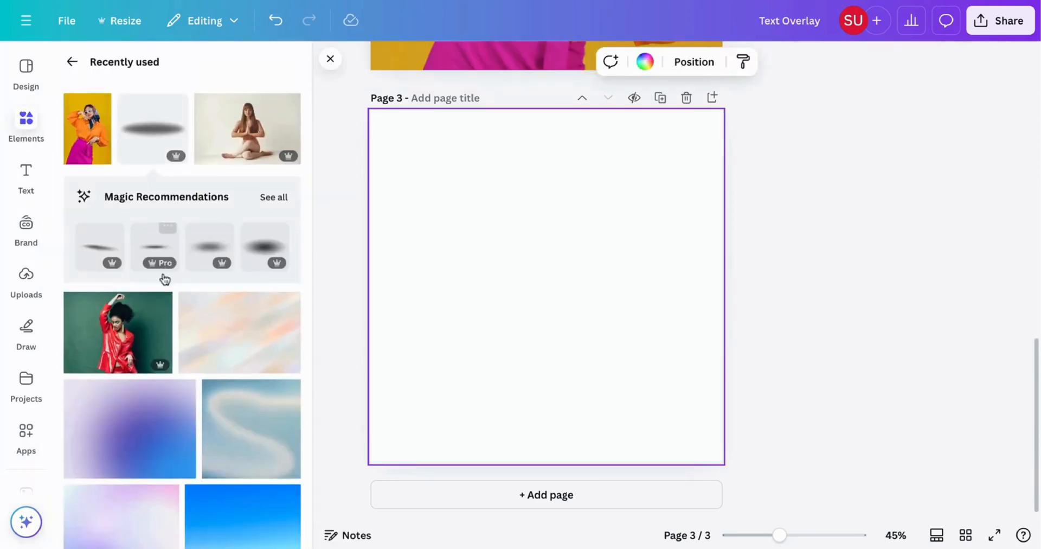
pyautogui.click(118, 332)
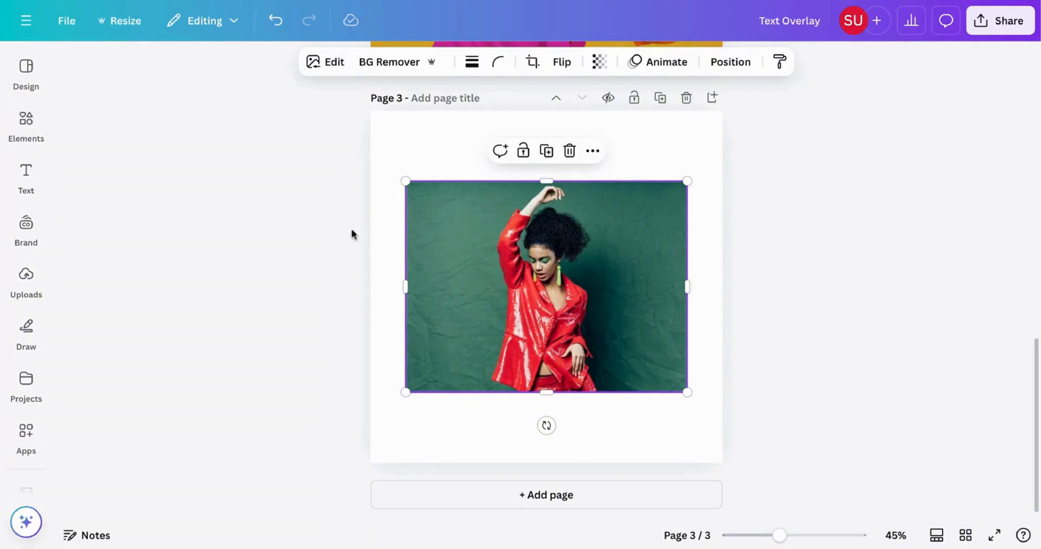
pyautogui.moveTo(546, 286); pyautogui.dragTo(511, 216)
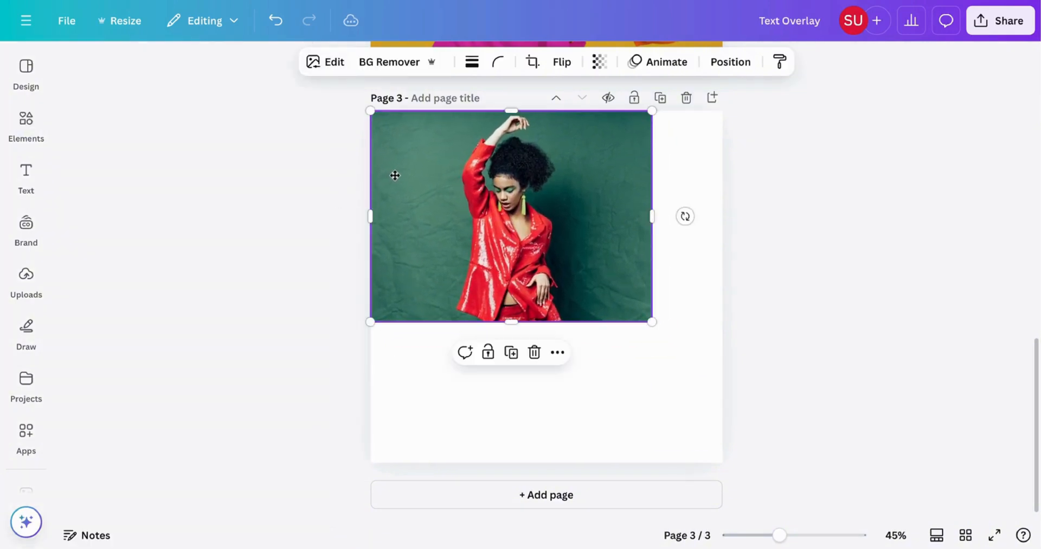
pyautogui.moveTo(651, 321); pyautogui.dragTo(692, 352)
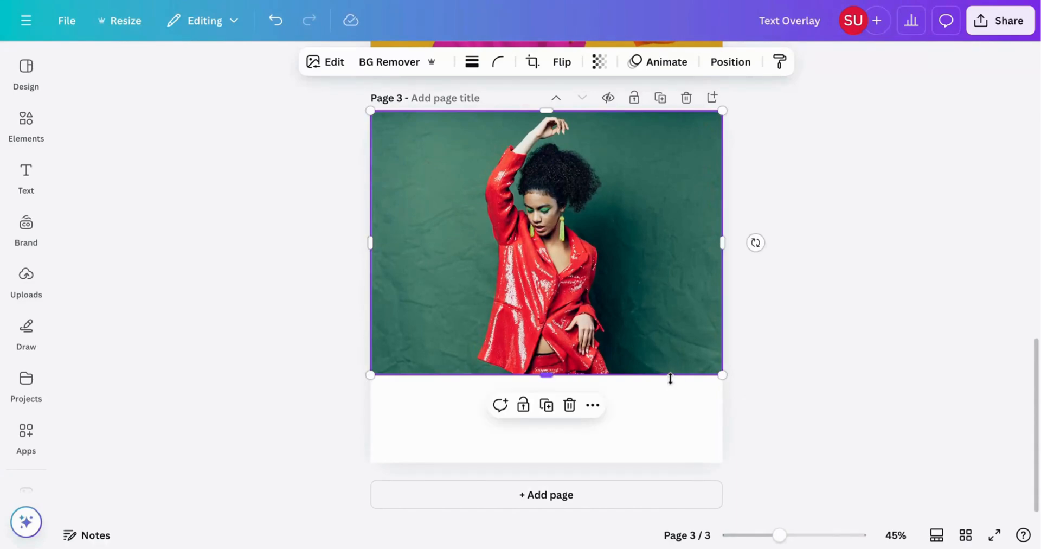
pyautogui.moveTo(546, 374); pyautogui.dragTo(546, 463)
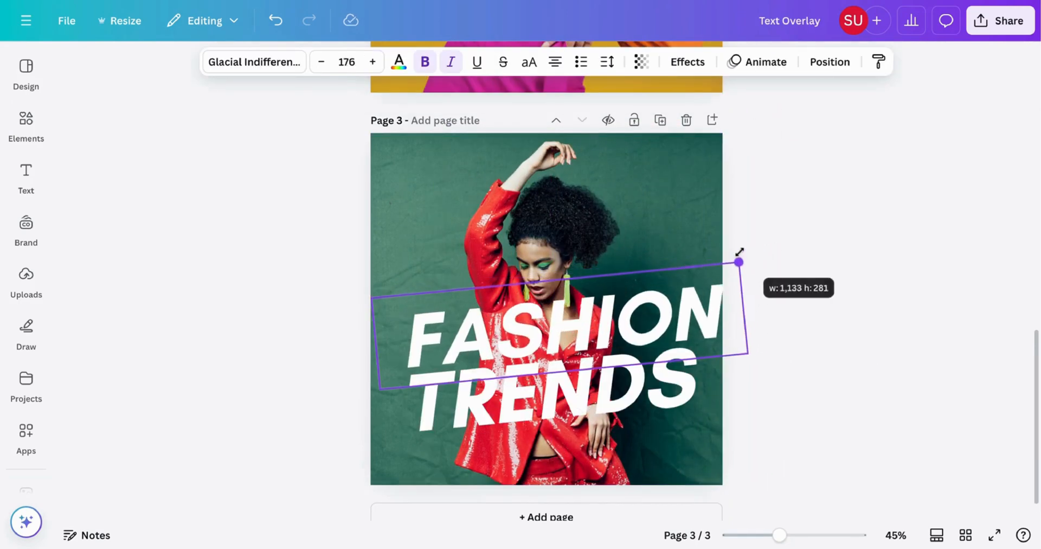
# Select the FASHION headline and duplicate it from the Position panel
pyautogui.click(793, 248)
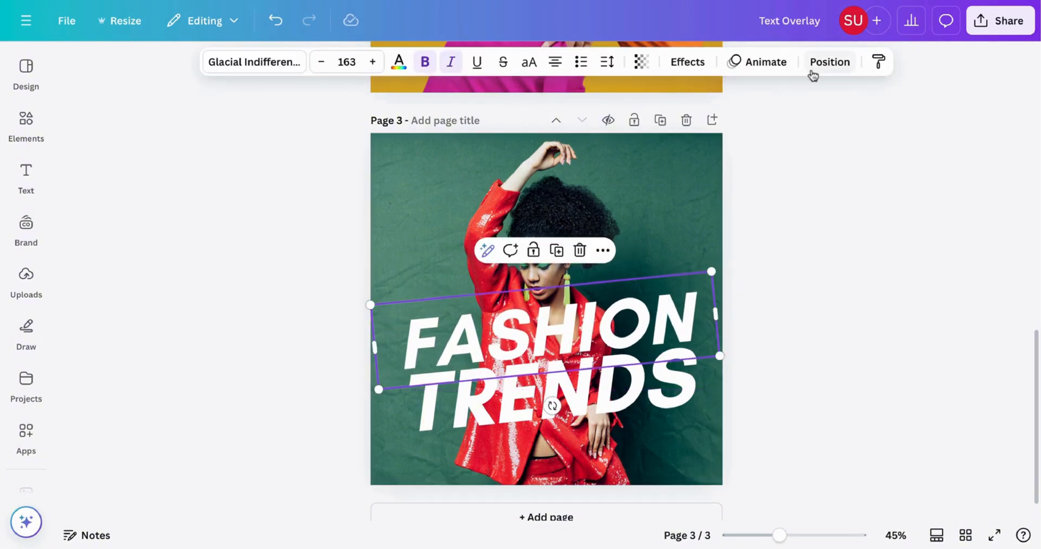
pyautogui.click(829, 62)
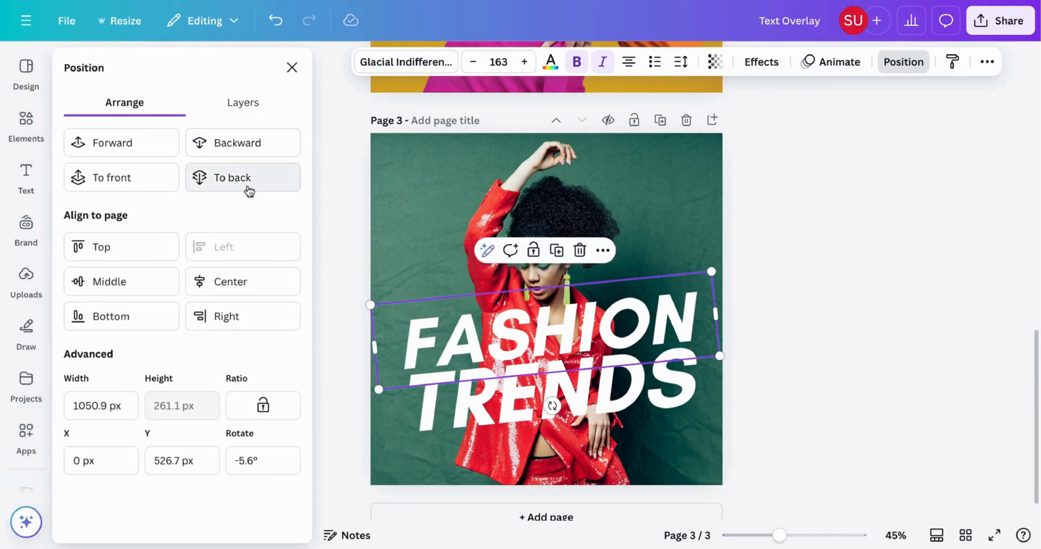
pyautogui.click(243, 142)
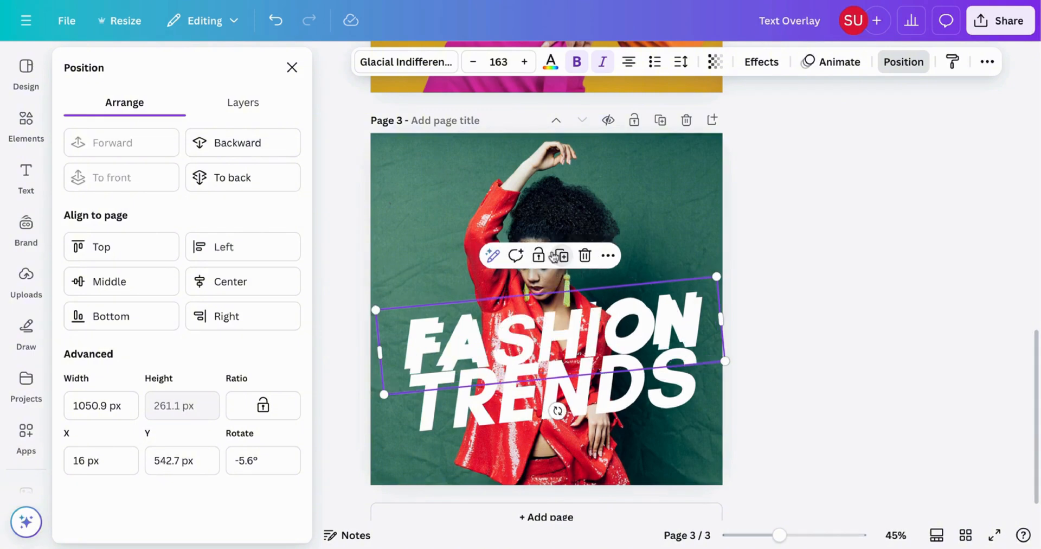
# Thin the hollow FASHION copy's outline, align it over the original, and select TRENDS
pyautogui.moveTo(551, 332); pyautogui.dragTo(546, 322)
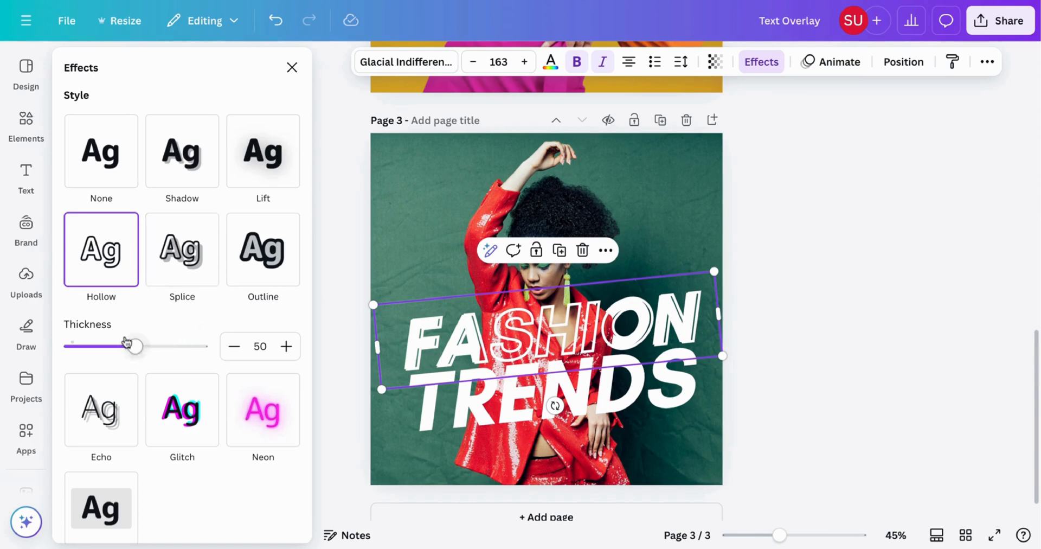
pyautogui.moveTo(132, 346); pyautogui.dragTo(98, 346)
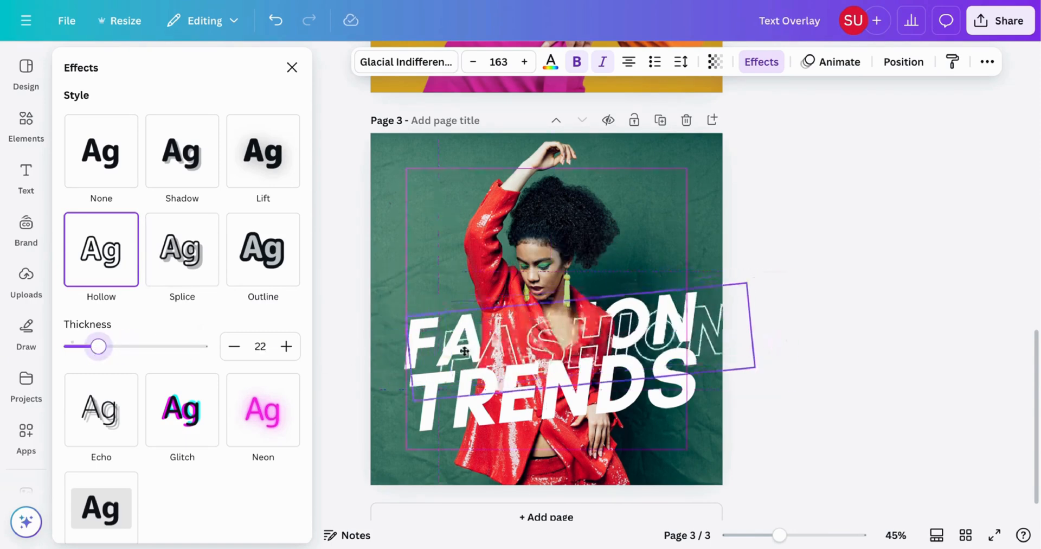
pyautogui.moveTo(465, 352); pyautogui.dragTo(429, 341)
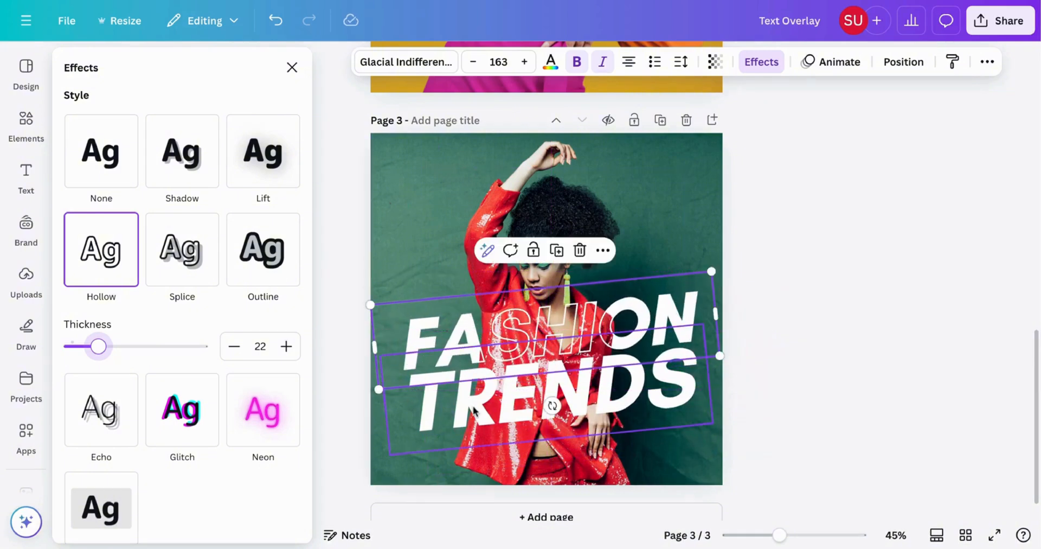
pyautogui.click(101, 150)
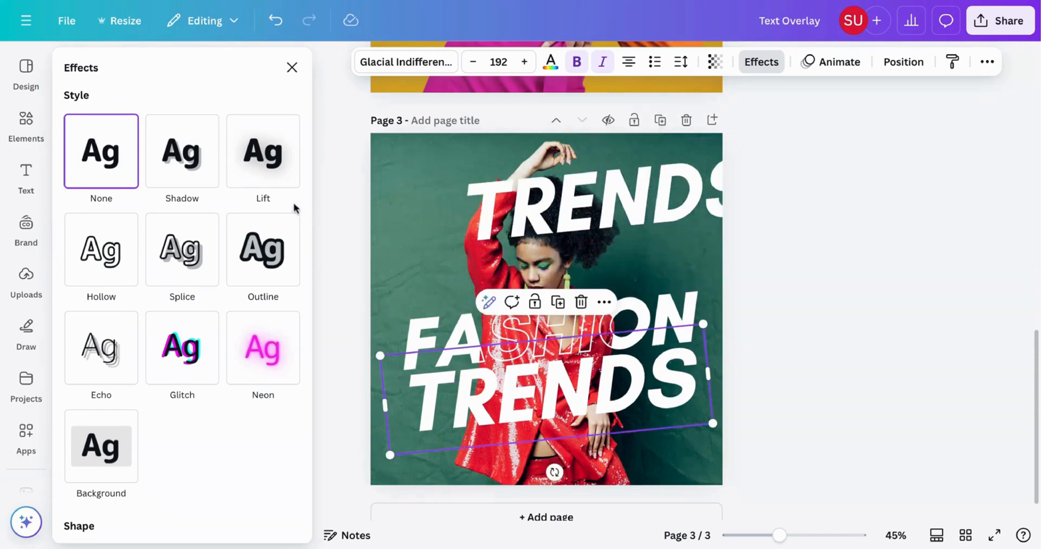
# Bring the TRENDS copy to the front and place it over the original TRENDS
pyautogui.click(904, 62)
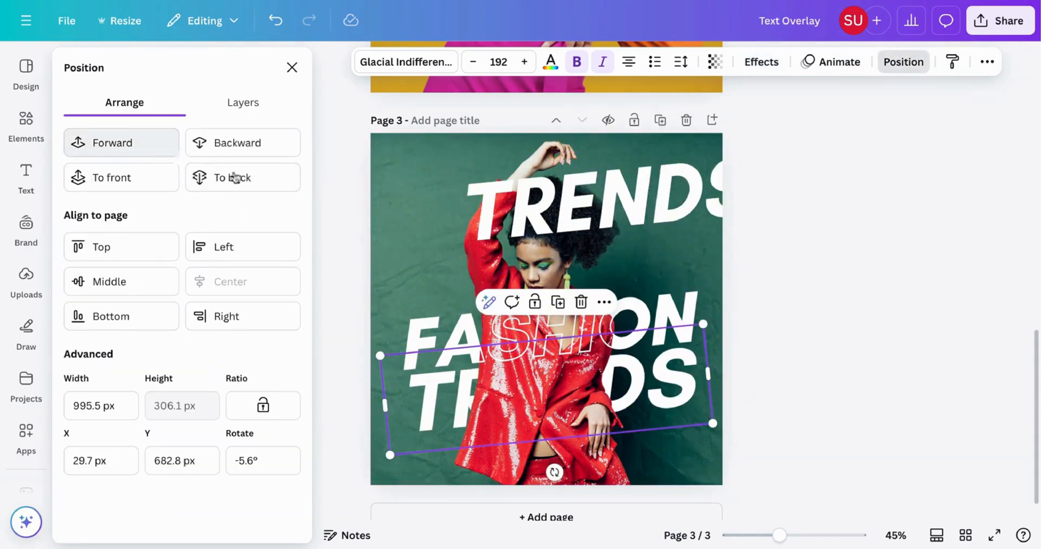
pyautogui.click(233, 178)
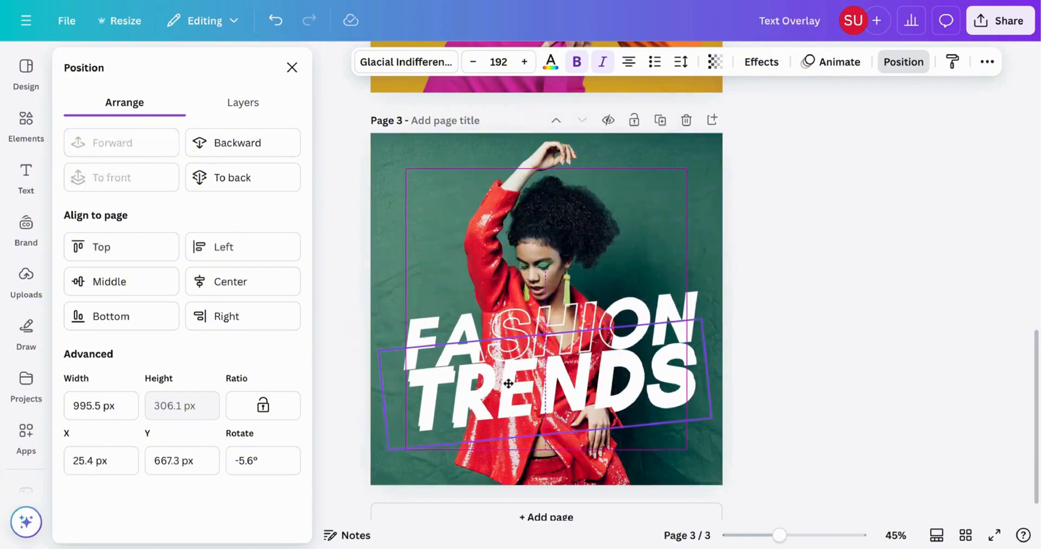
pyautogui.moveTo(508, 382); pyautogui.dragTo(525, 392)
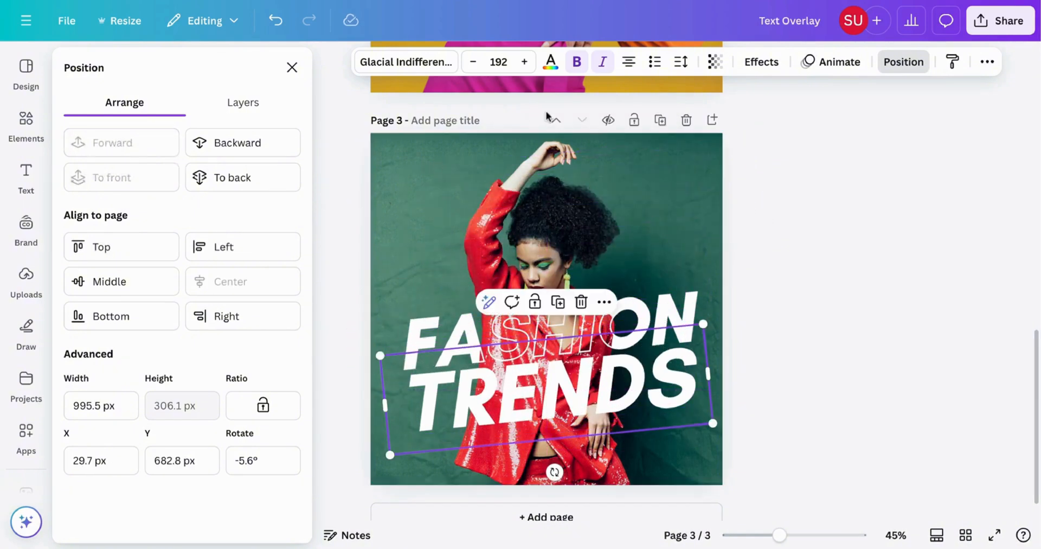
# Give the TRENDS copy a thin Hollow effect, about 19 thickness
pyautogui.click(761, 61)
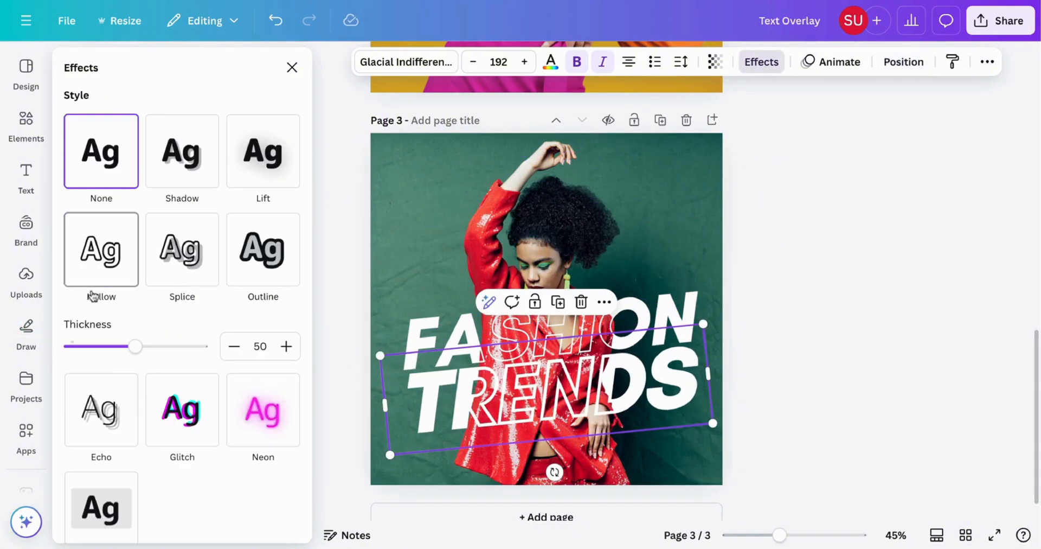
pyautogui.click(101, 249)
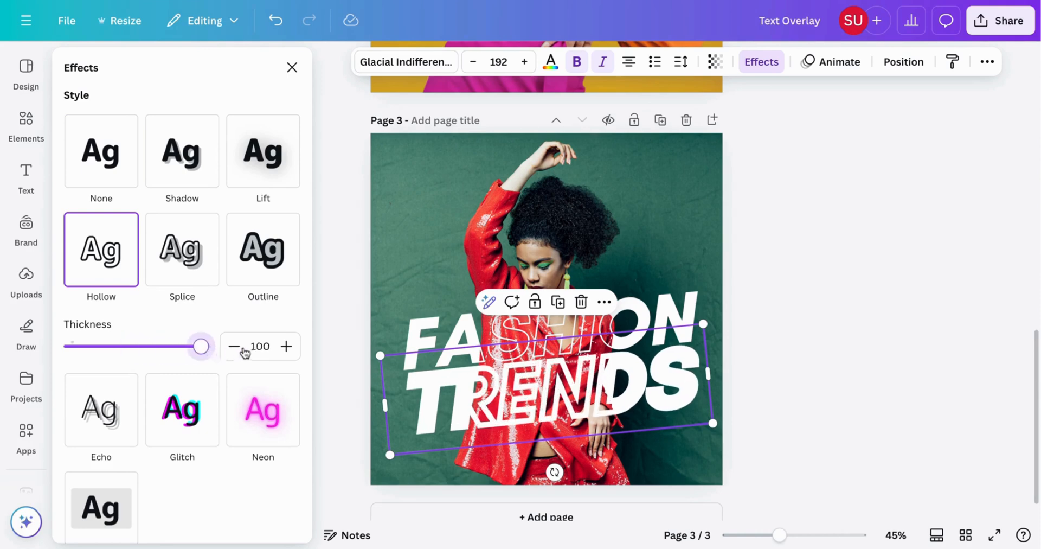
pyautogui.moveTo(201, 346); pyautogui.dragTo(93, 346)
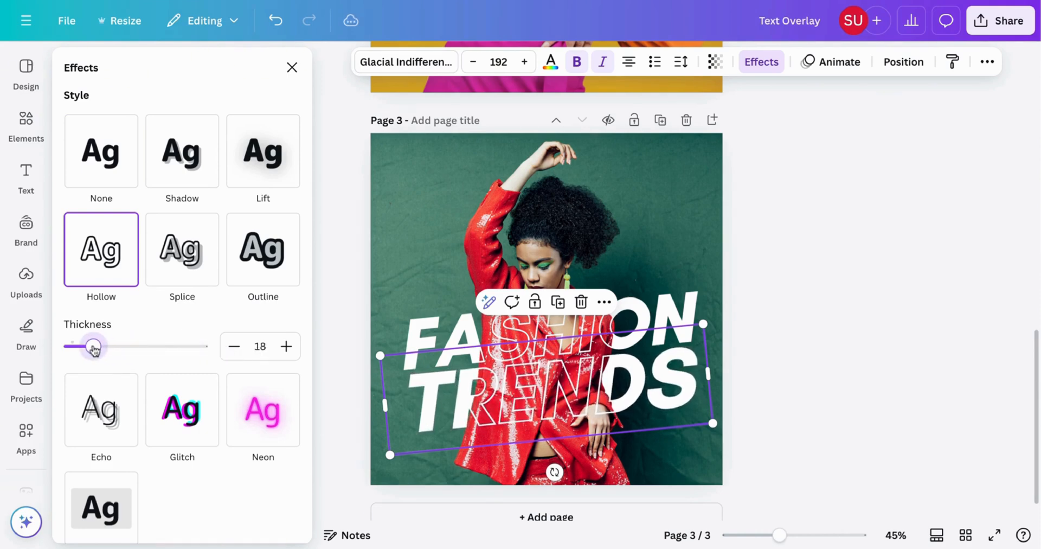
pyautogui.moveTo(92, 347); pyautogui.dragTo(95, 346)
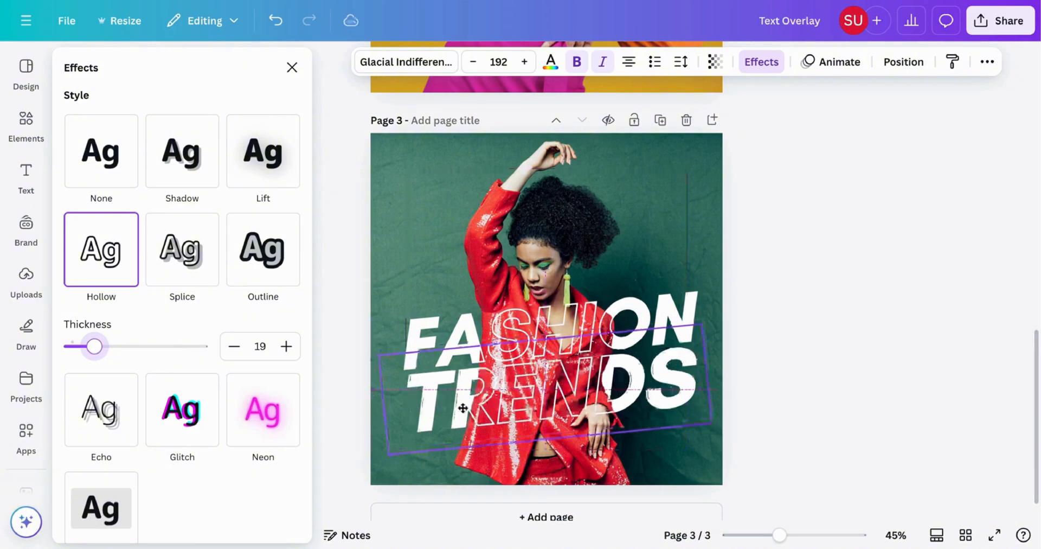
pyautogui.click(292, 67)
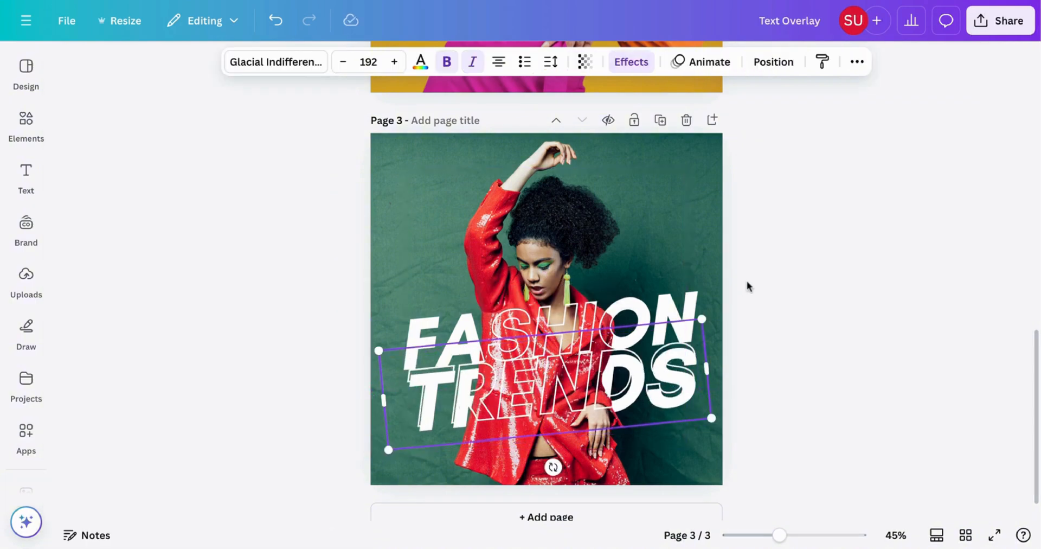